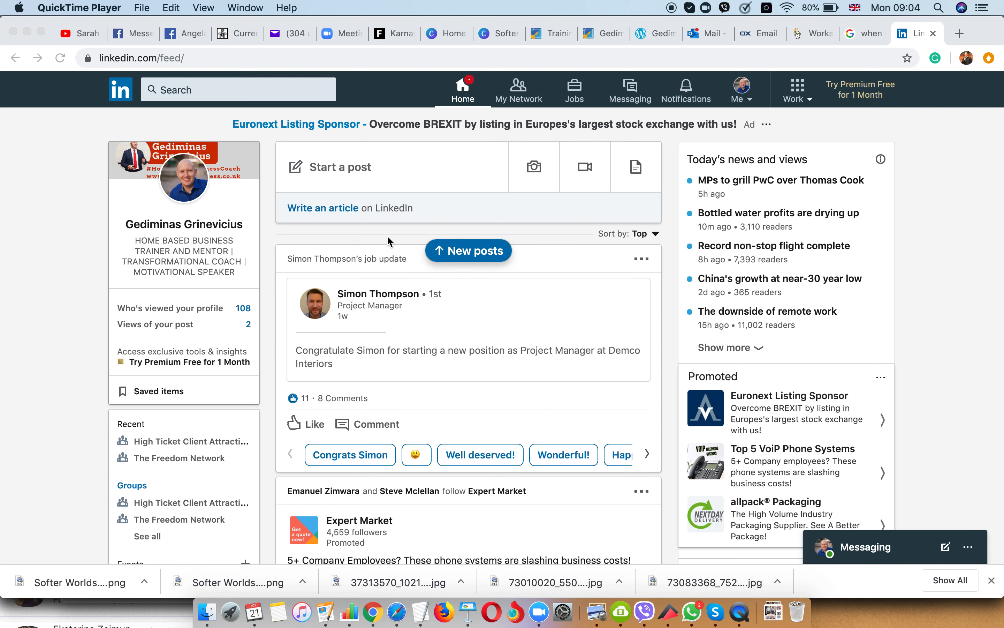
pyautogui.moveTo(471, 226)
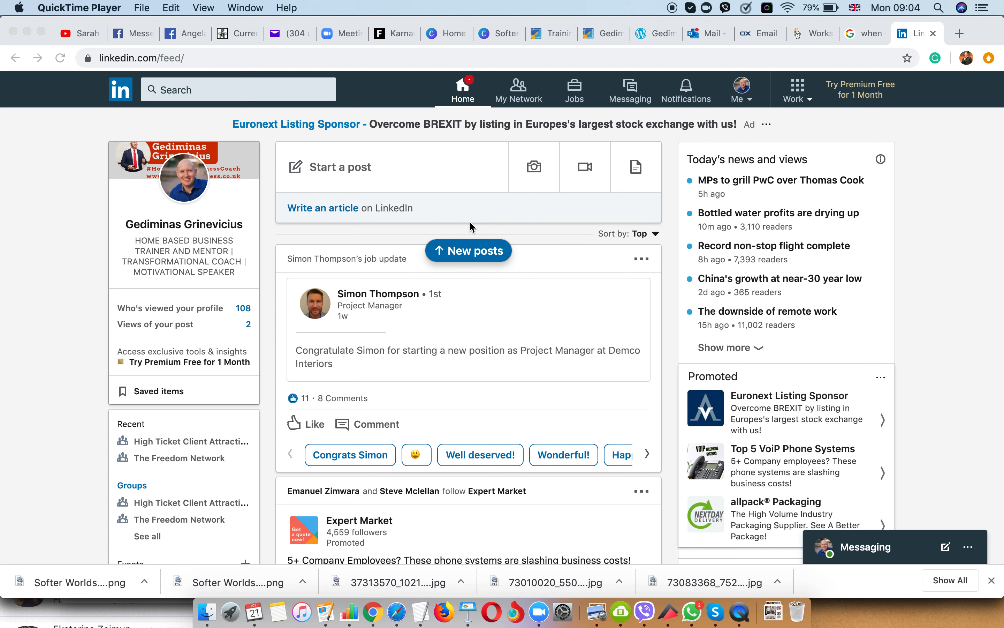
pyautogui.moveTo(641, 235)
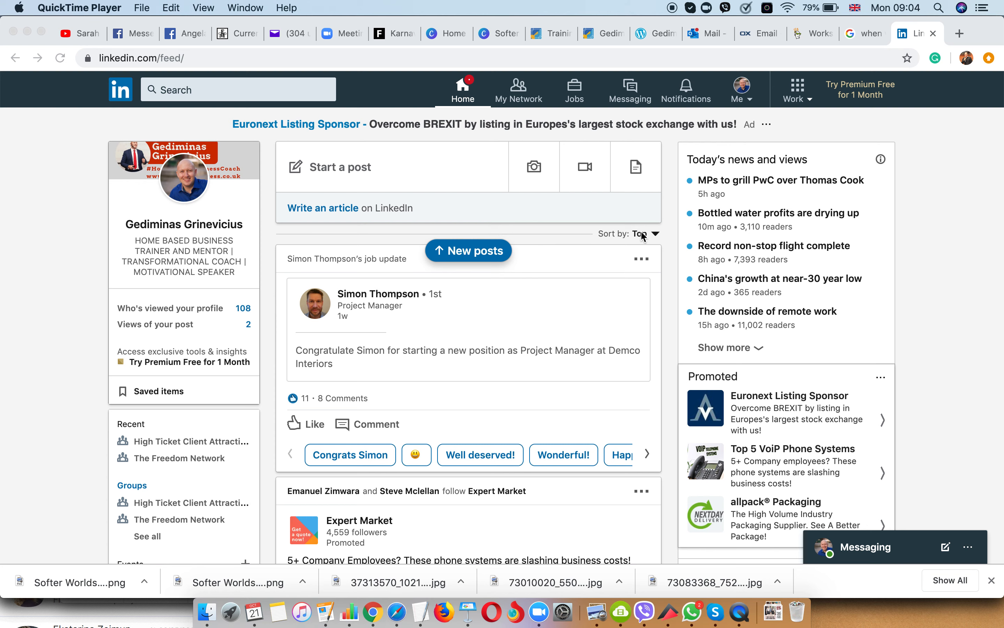
pyautogui.moveTo(383, 167)
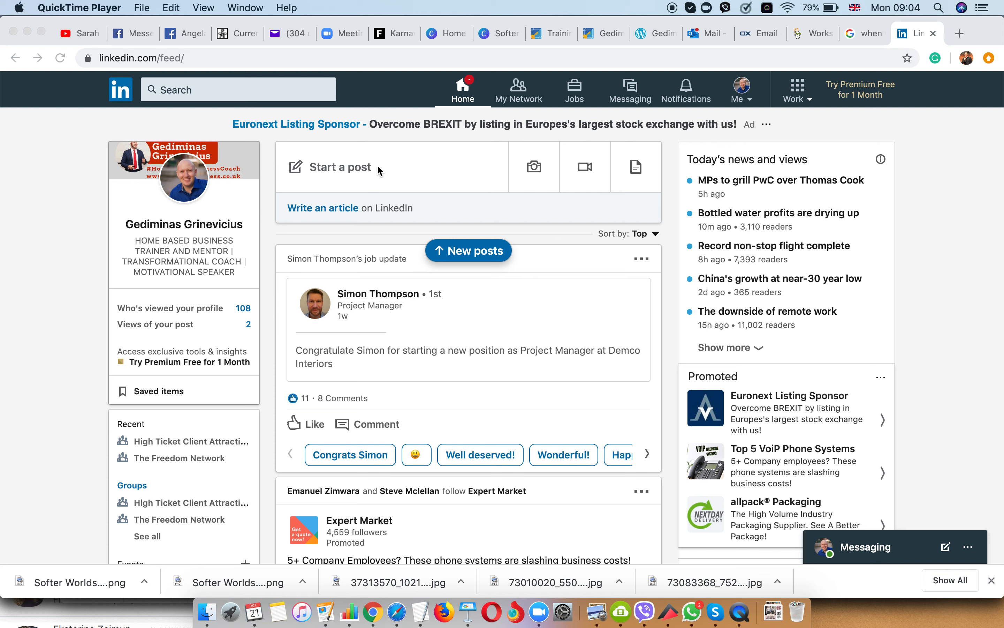
pyautogui.moveTo(475, 186)
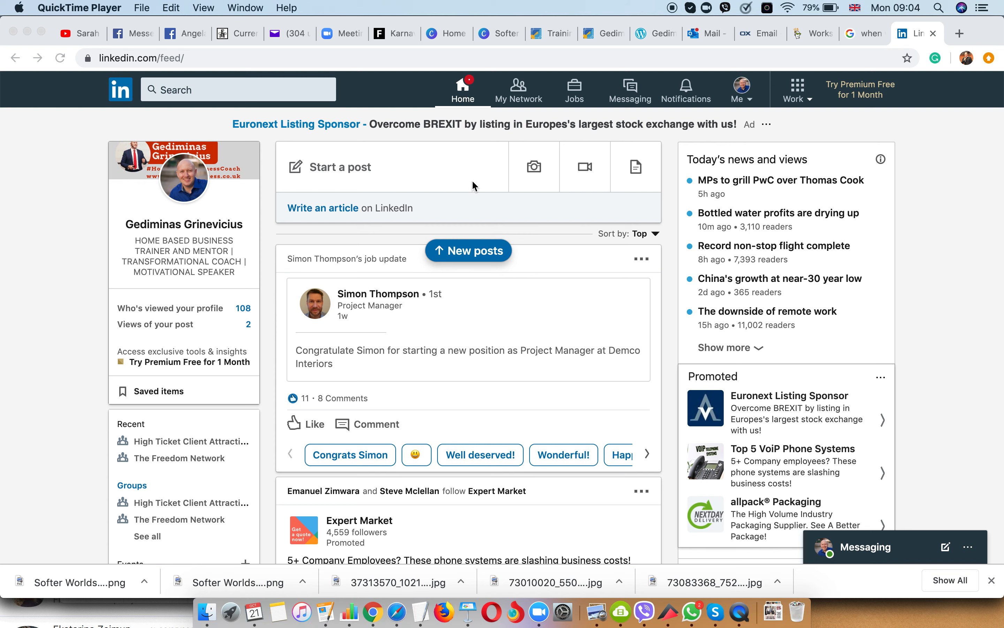
pyautogui.moveTo(595, 182)
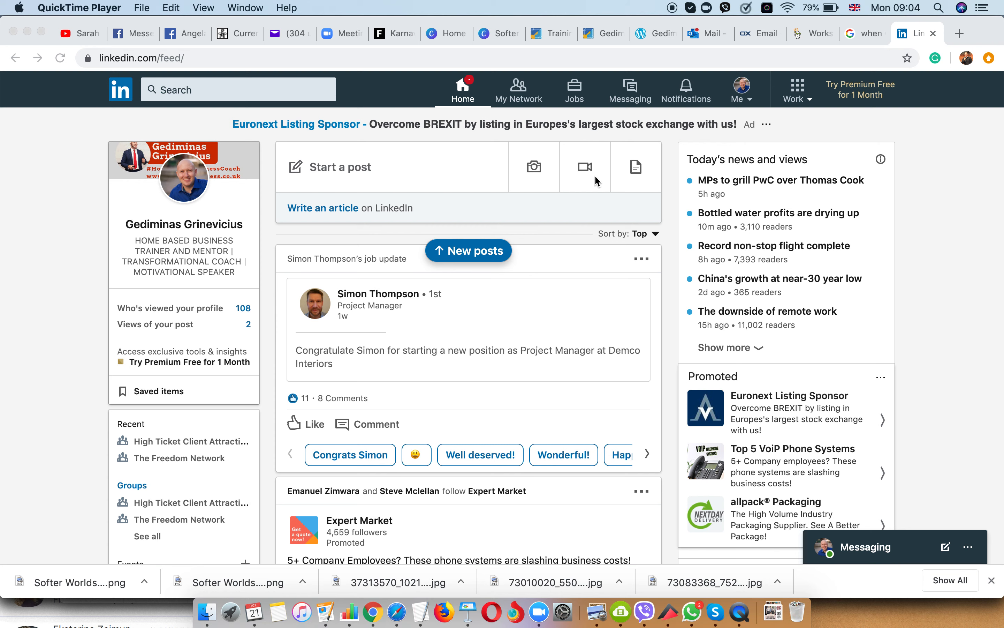
pyautogui.moveTo(652, 157)
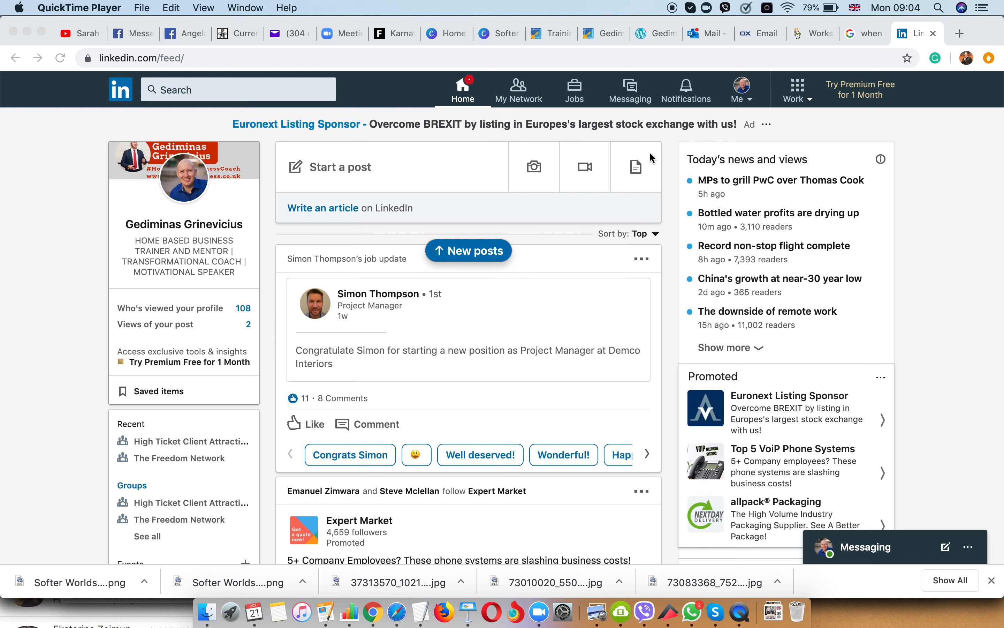
pyautogui.moveTo(484, 203)
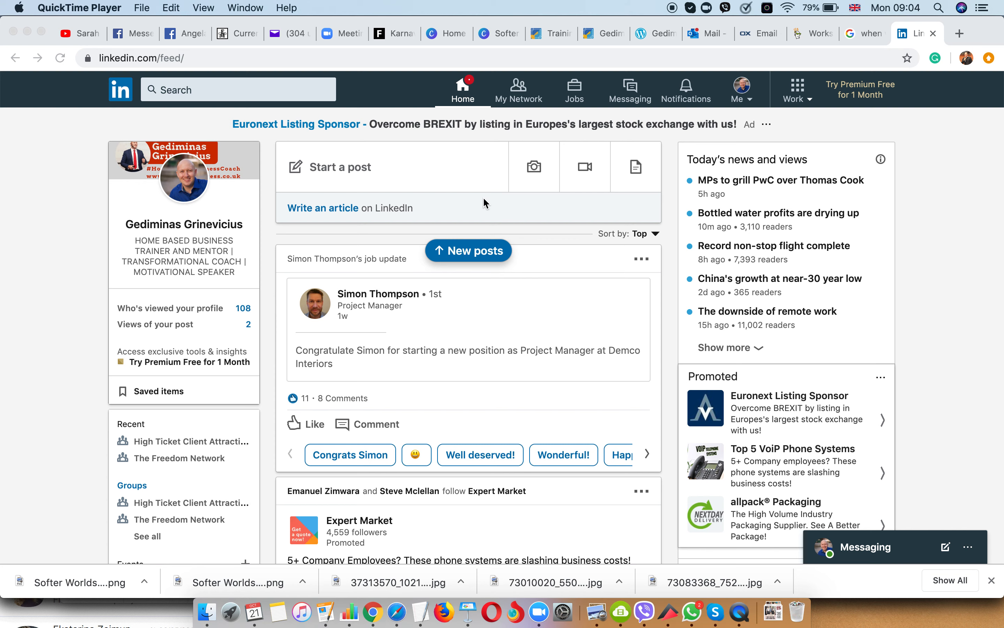
pyautogui.moveTo(404, 193)
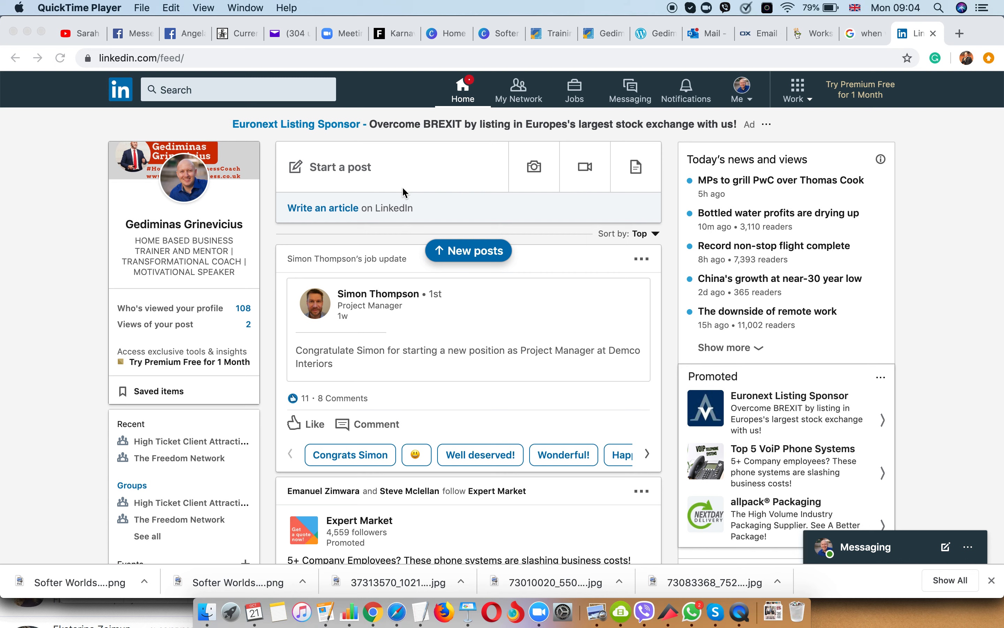
pyautogui.moveTo(260, 181)
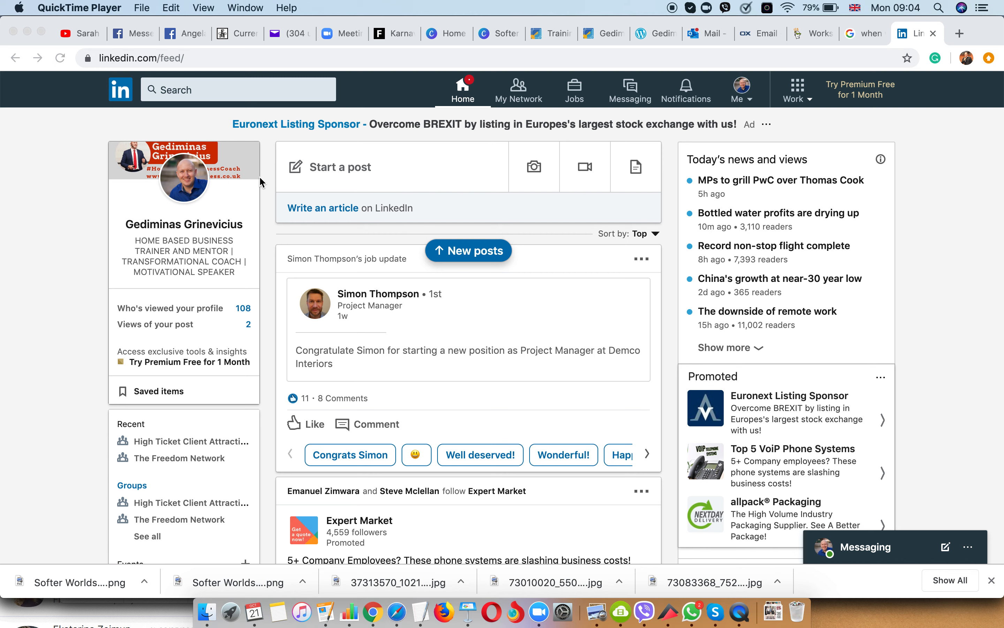
# Filter People results to Peterborough, United Kingdom and reach page 2.
pyautogui.click(231, 89)
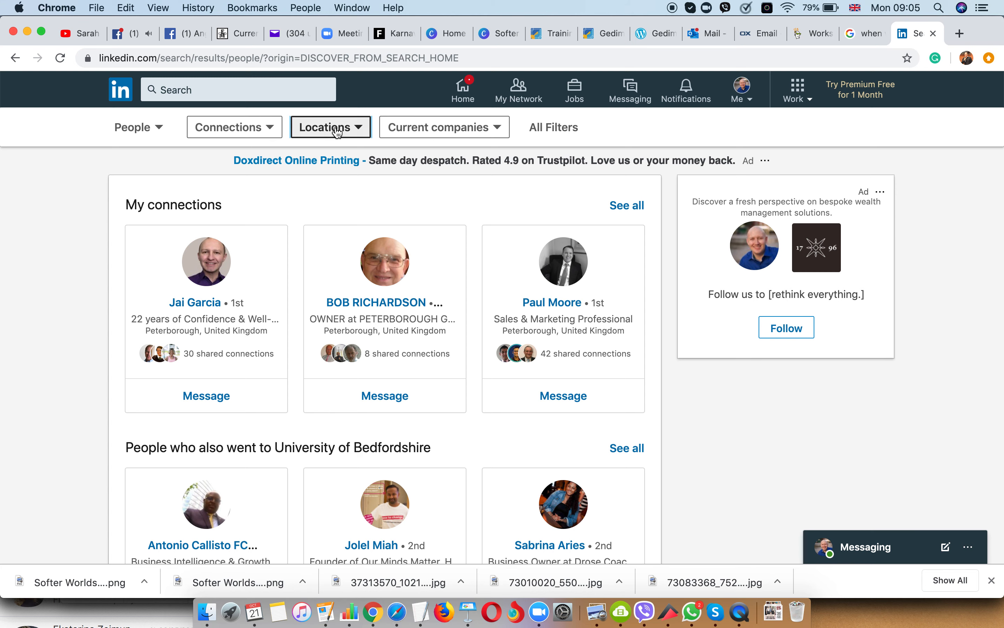
pyautogui.click(331, 126)
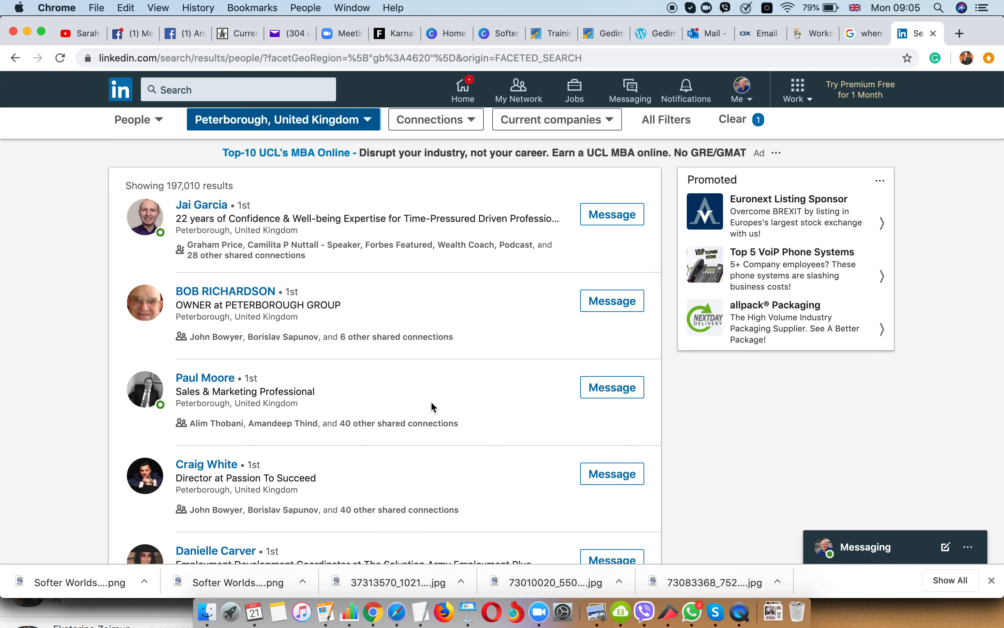
pyautogui.scroll(-3)
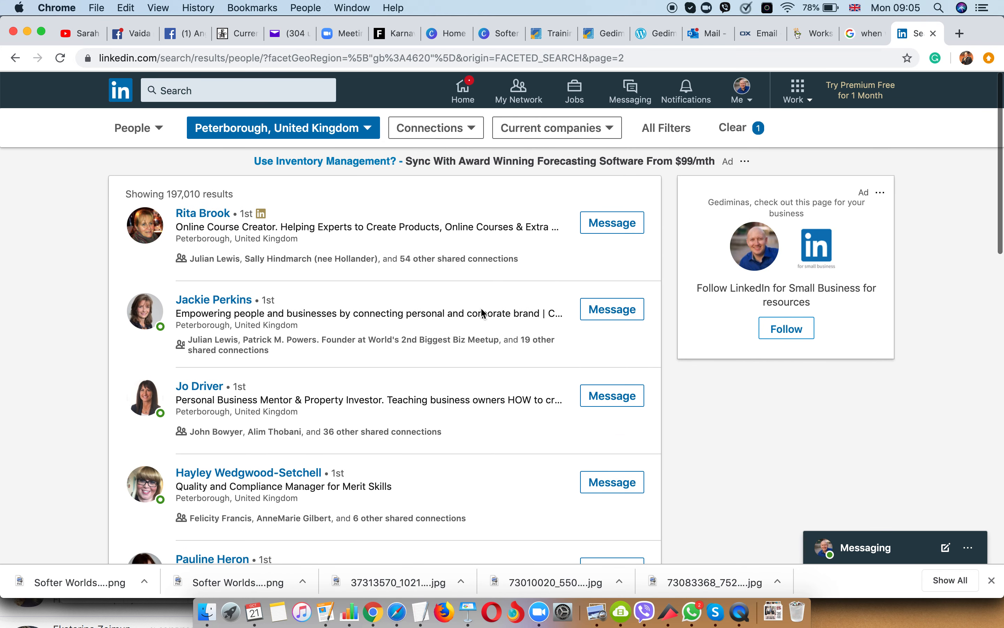
# Search 'Hairdresser' within the Peterborough filter and browse the 290 matching people.
pyautogui.click(231, 90)
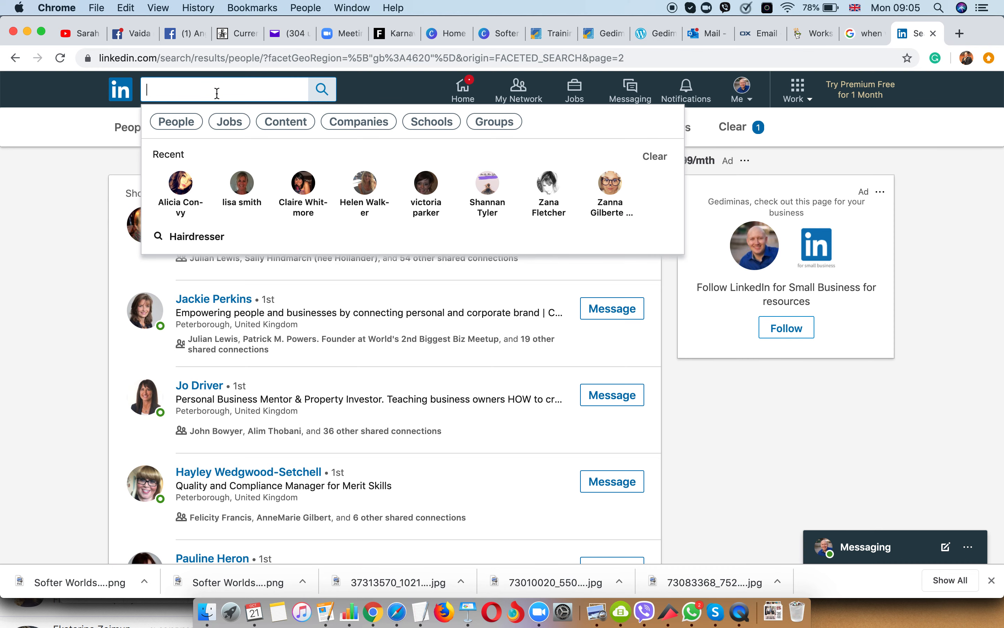
pyautogui.write('H')
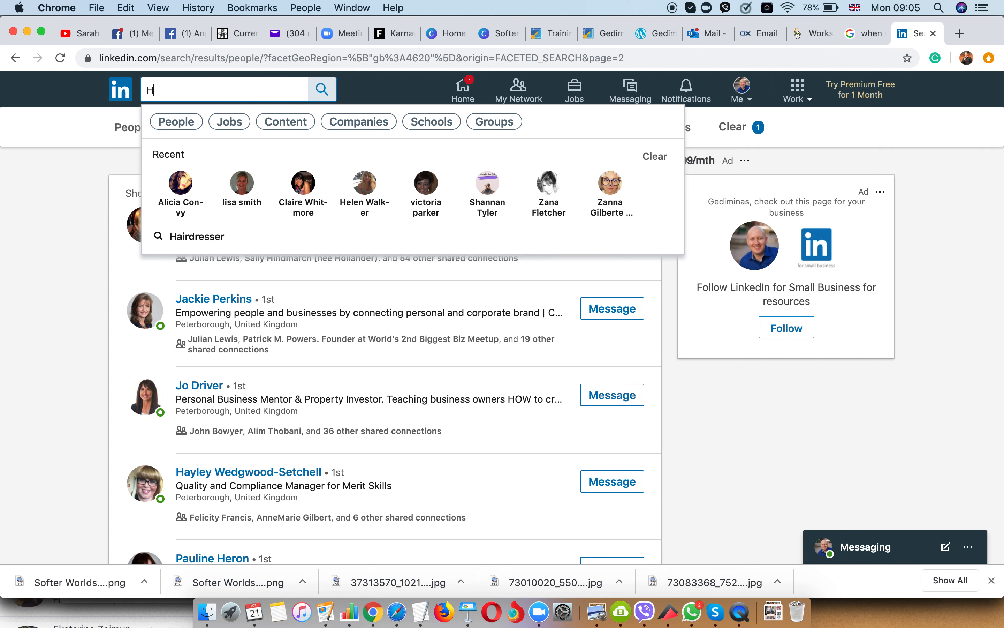
pyautogui.write('airdresser')
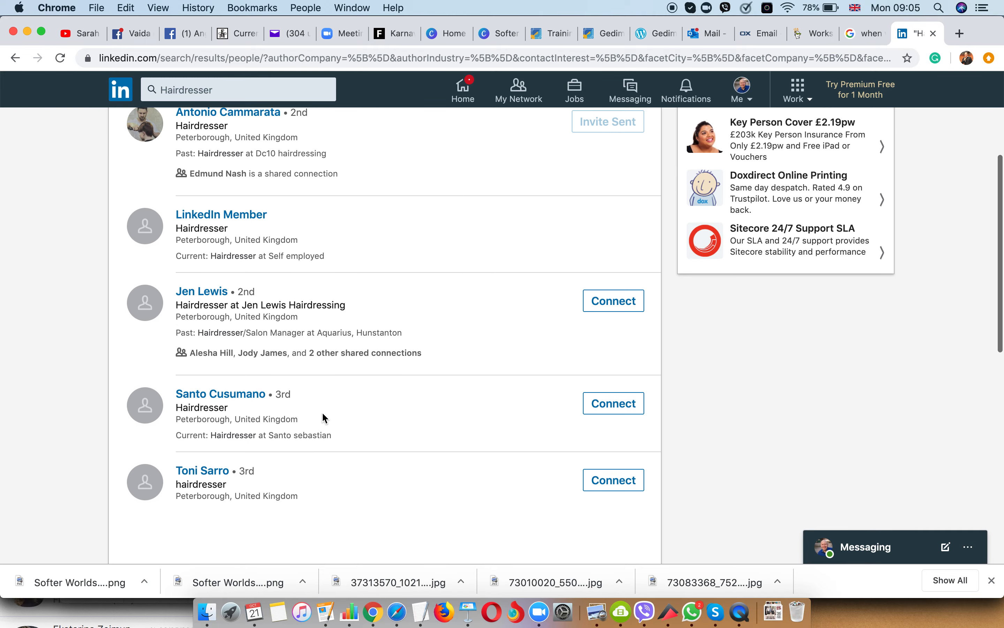
pyautogui.scroll(-3)
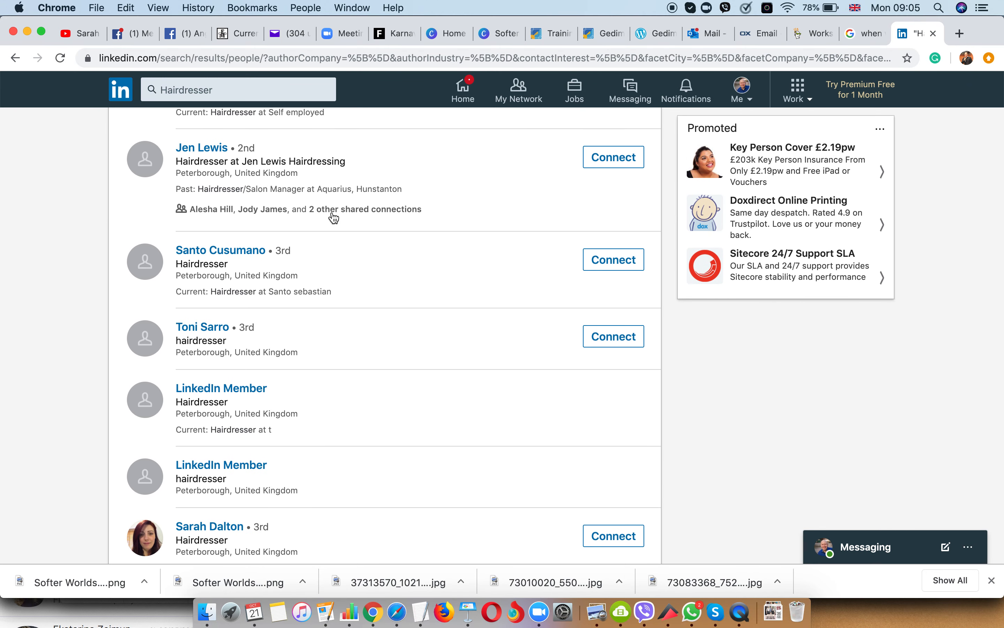
pyautogui.scroll(-3)
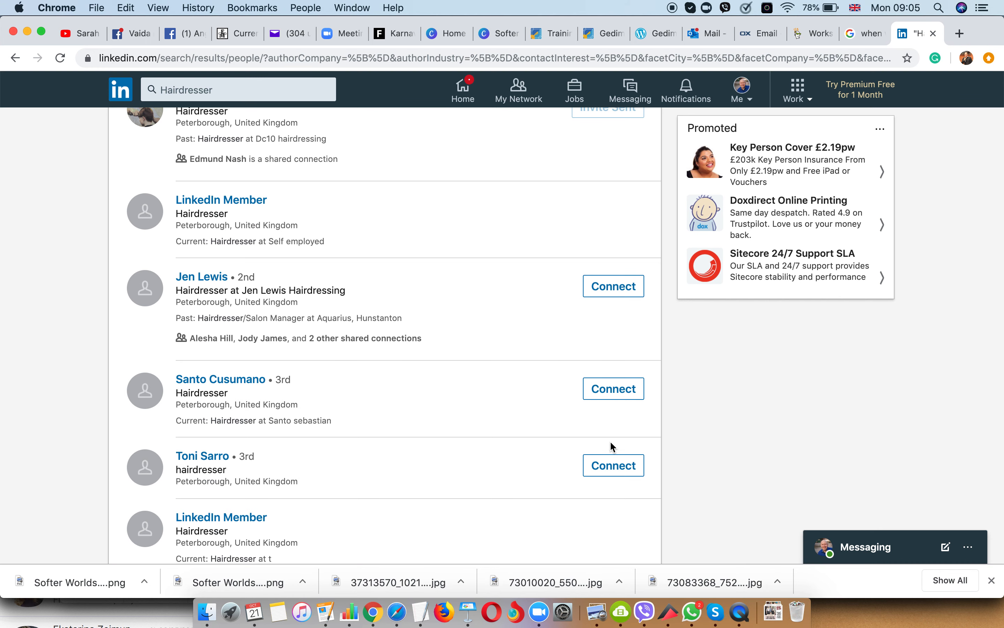
pyautogui.scroll(-3)
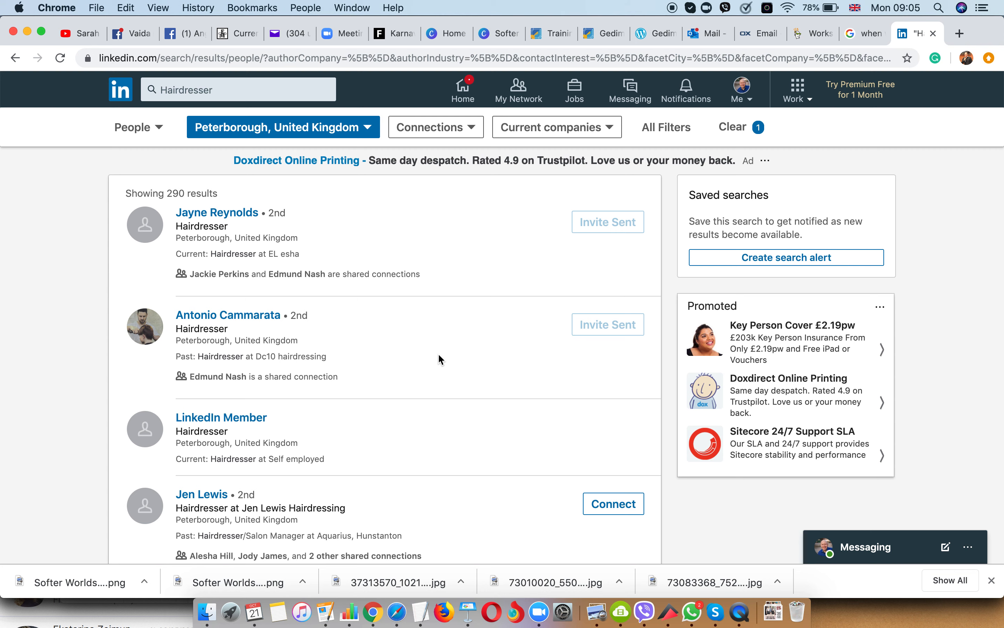
pyautogui.moveTo(220, 106)
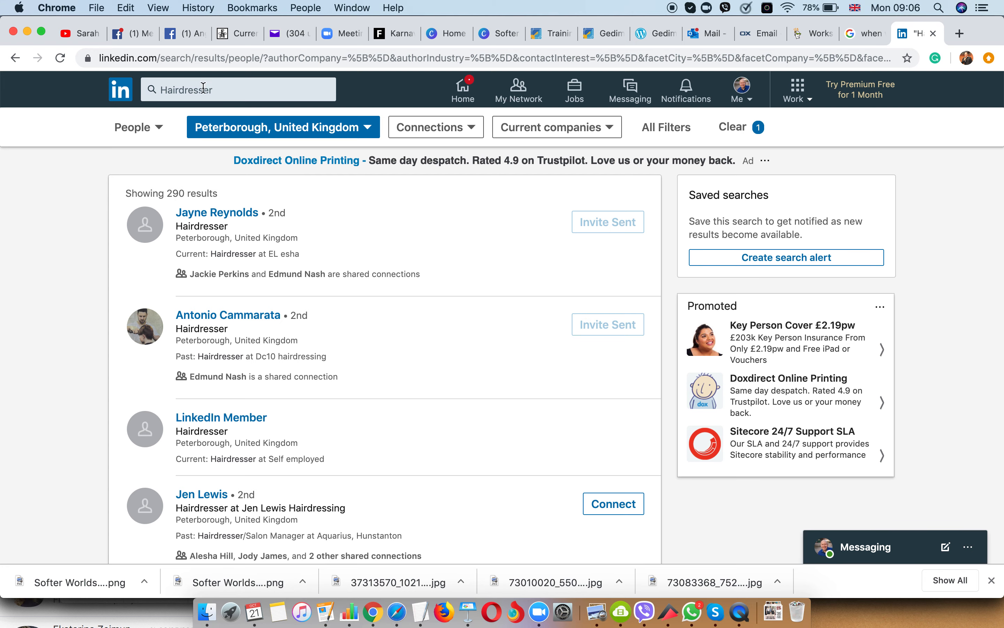
# Return to the home feed via the Home icon, leaving the Hairdresser search.
pyautogui.click(463, 89)
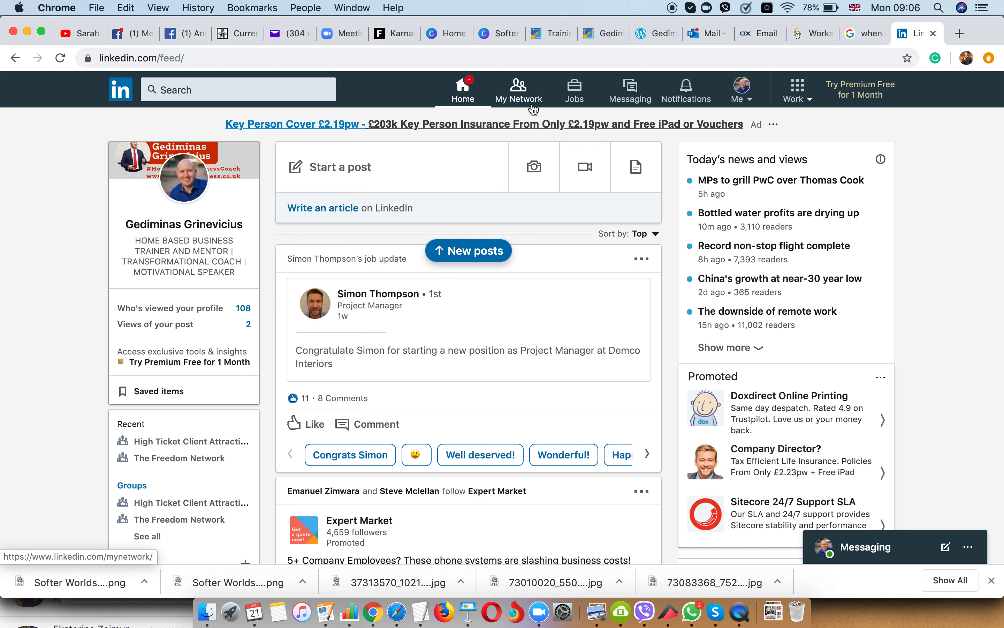
pyautogui.moveTo(521, 111)
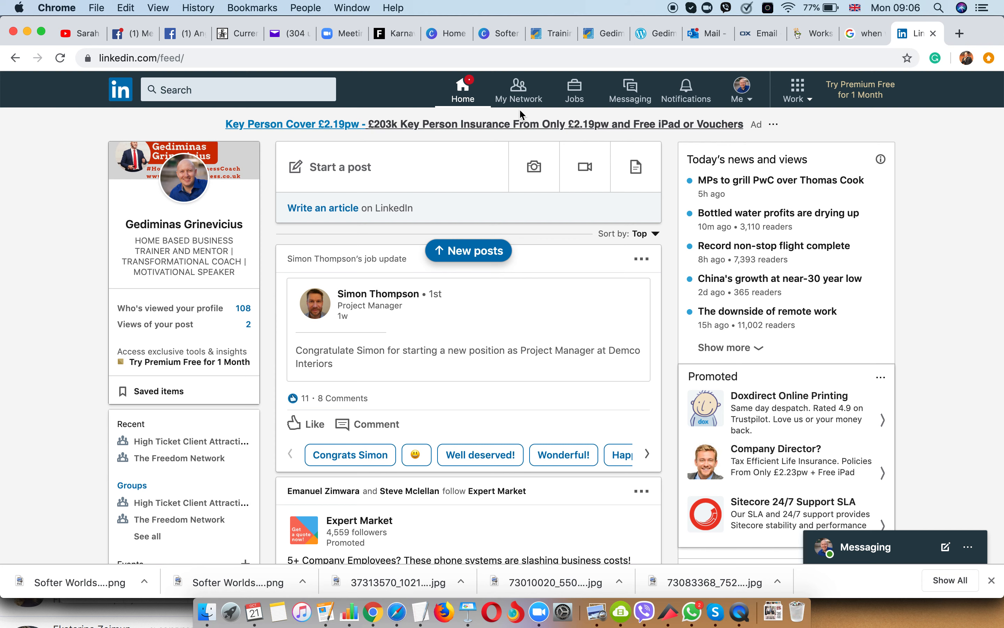
pyautogui.moveTo(672, 194)
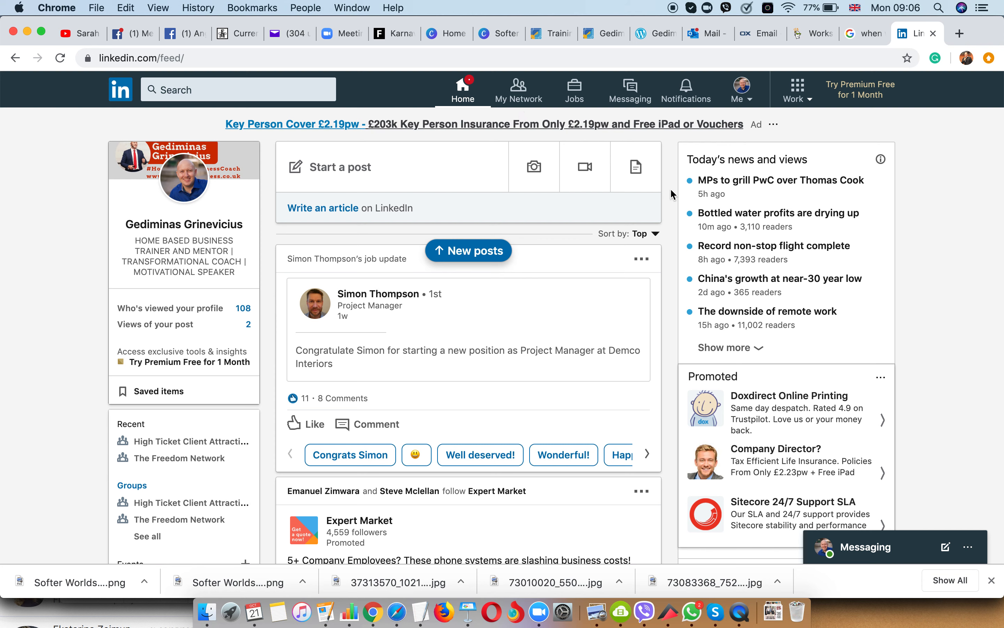
pyautogui.moveTo(667, 175)
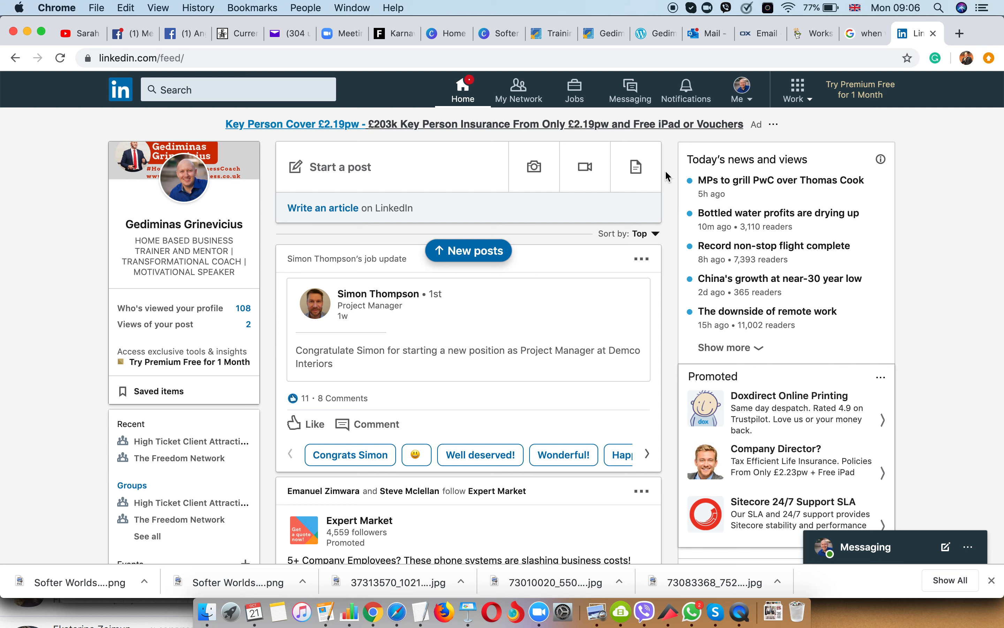